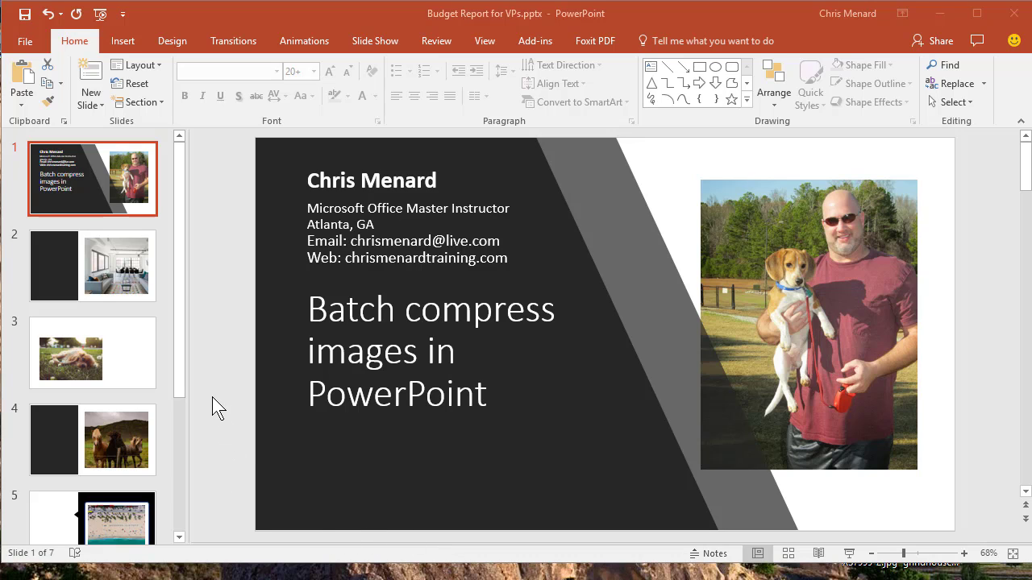
pyautogui.moveTo(198, 354)
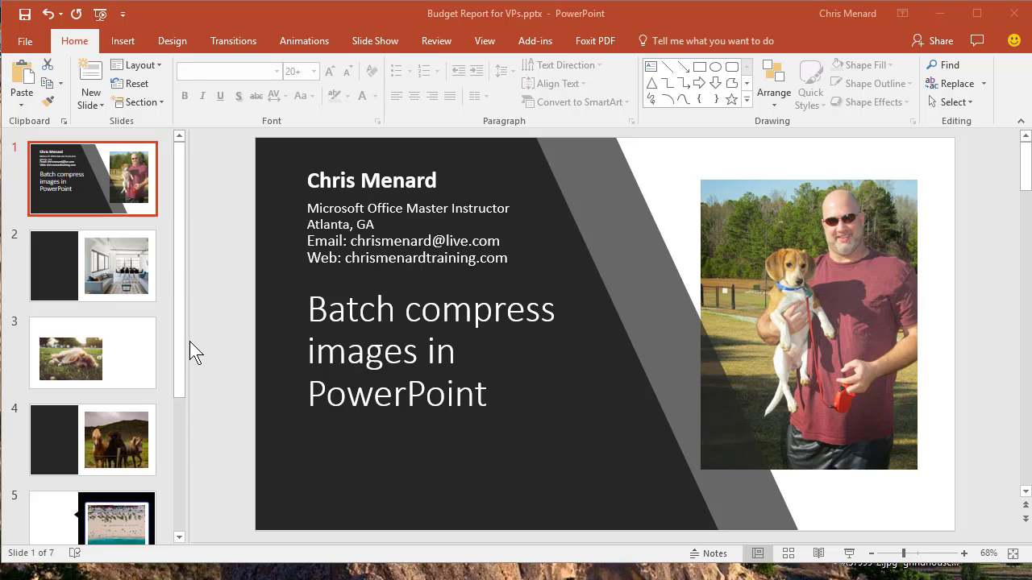
pyautogui.moveTo(183, 301)
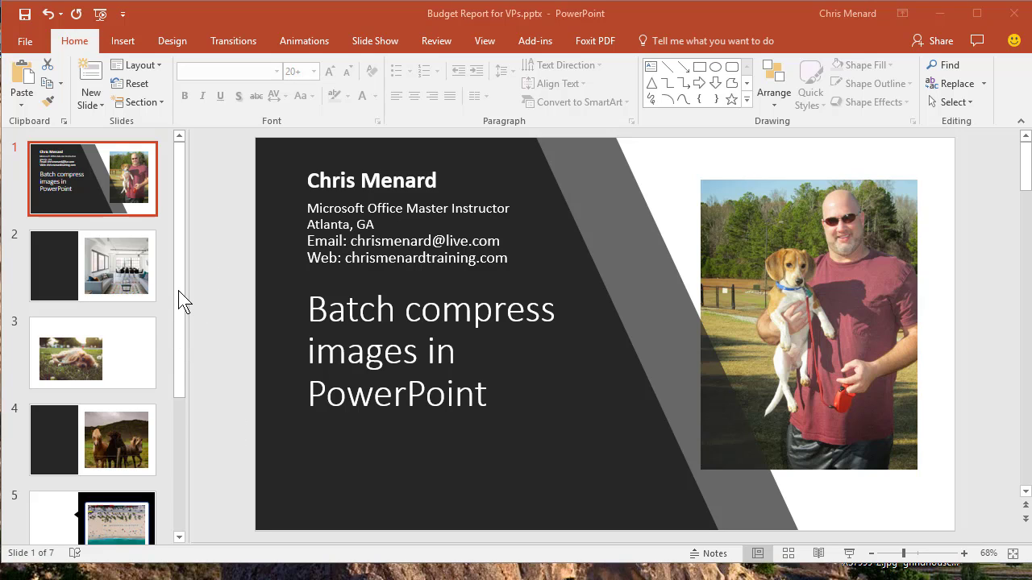
pyautogui.moveTo(165, 305)
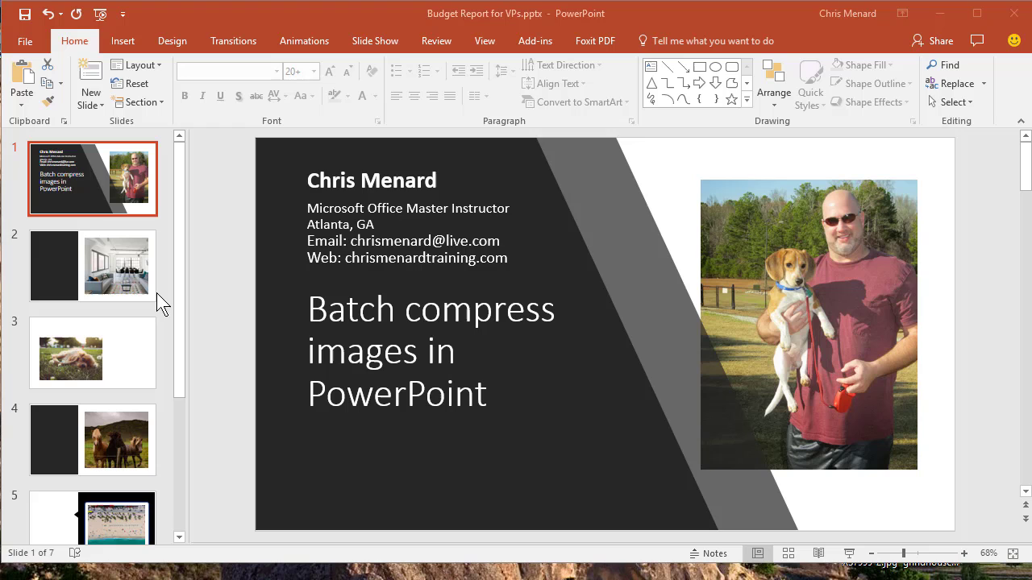
pyautogui.moveTo(135, 296)
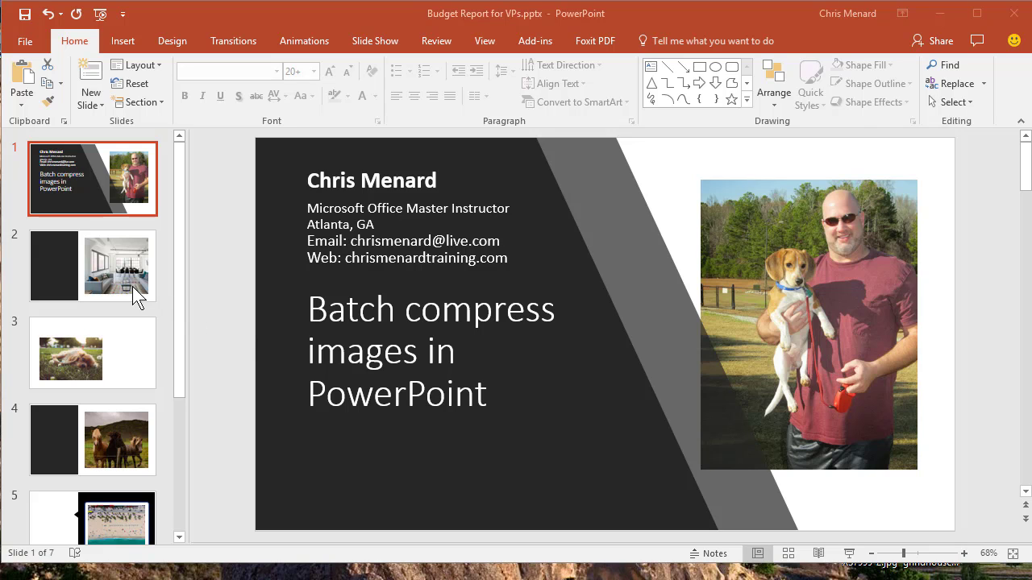
# - Scroll the thumbnails and view slide 6 (city photo), then slide 5 (beach photo)
pyautogui.scroll(-3)
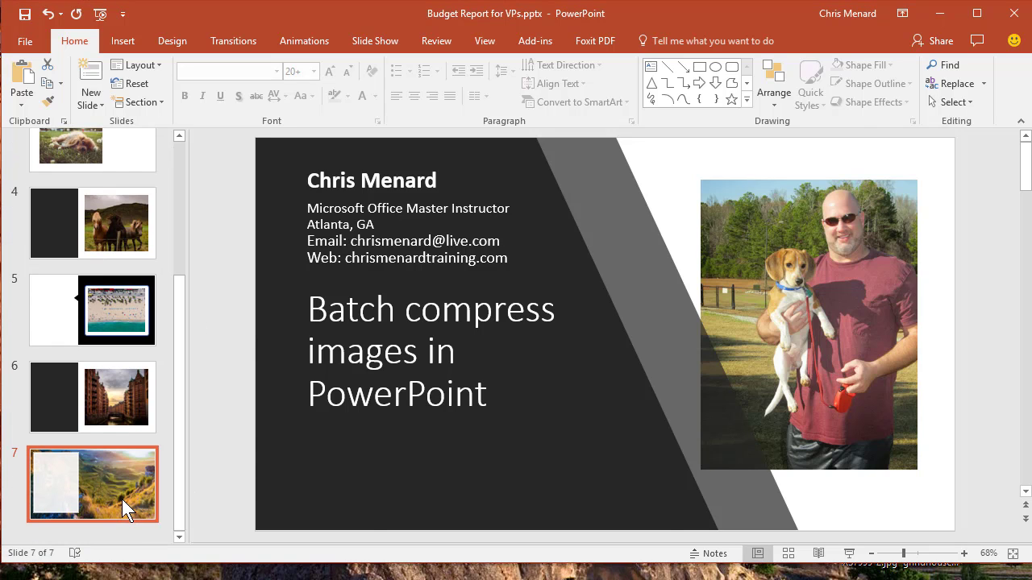
pyautogui.click(115, 397)
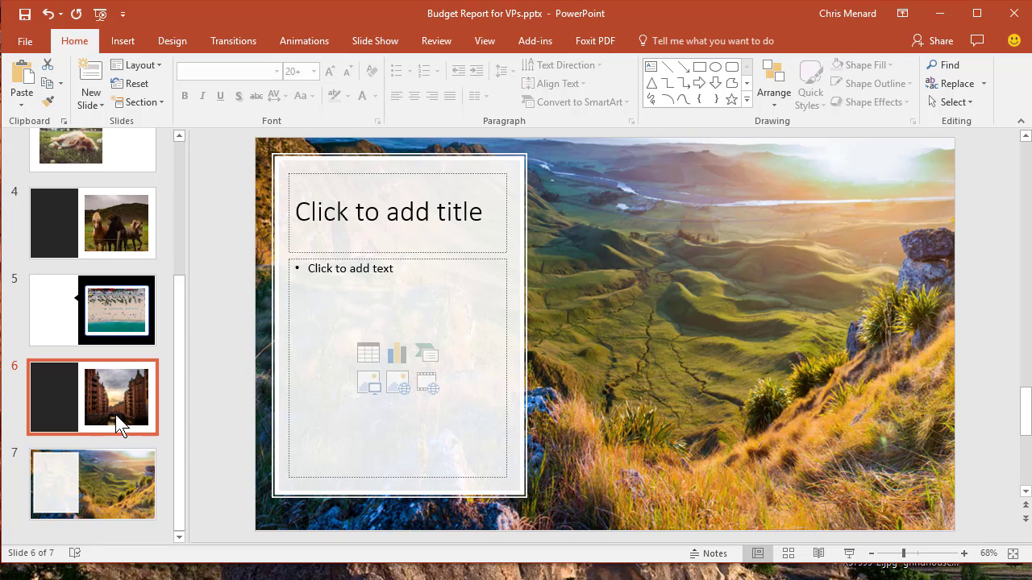
pyautogui.click(92, 311)
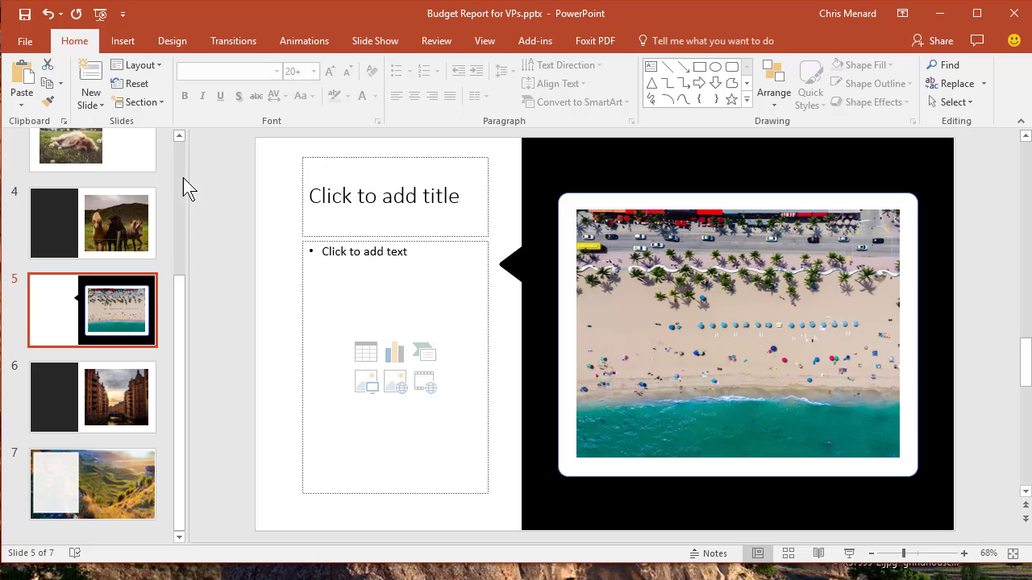
pyautogui.click(24, 41)
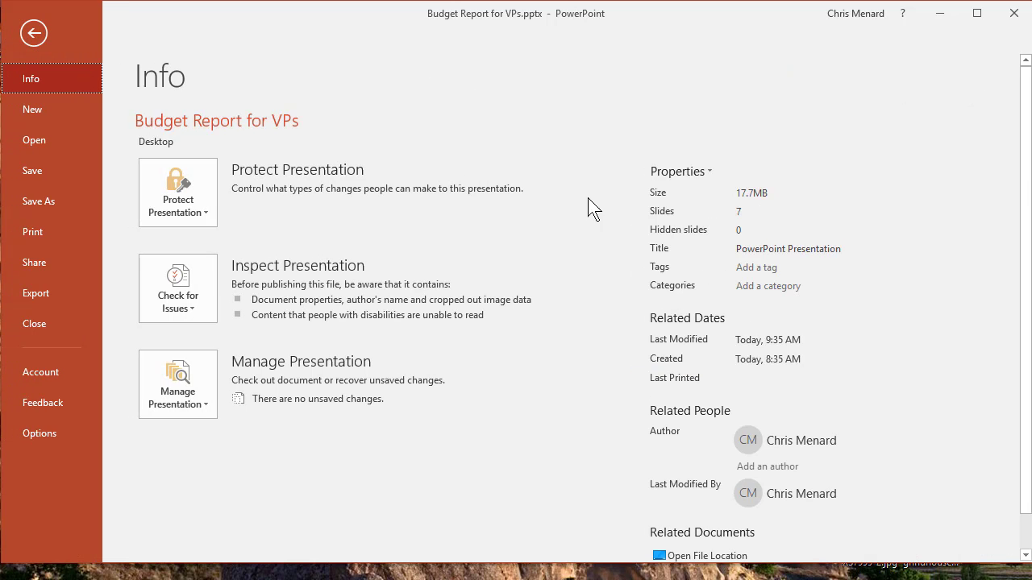
pyautogui.moveTo(794, 225)
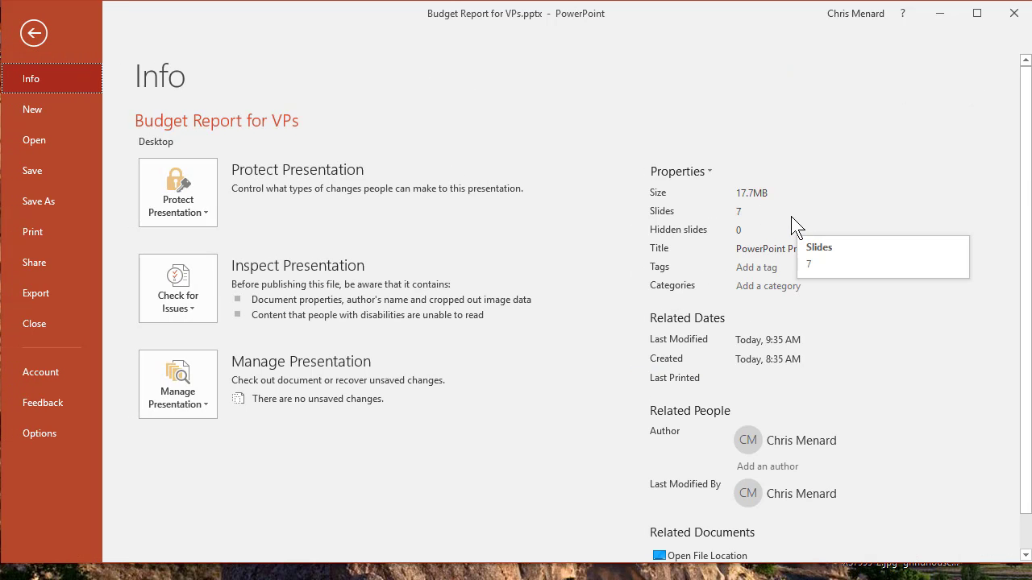
pyautogui.click(33, 33)
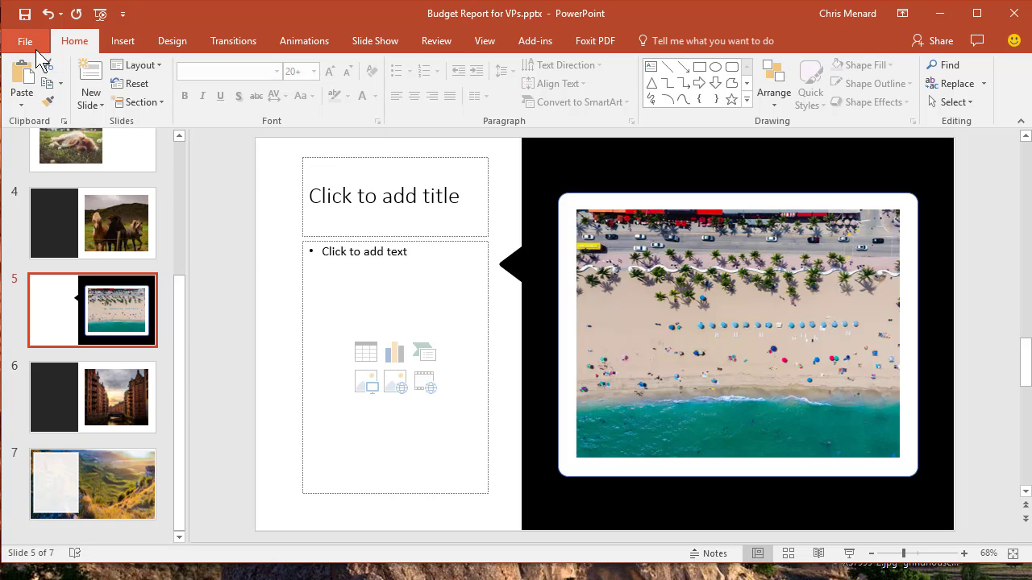
pyautogui.moveTo(233, 266)
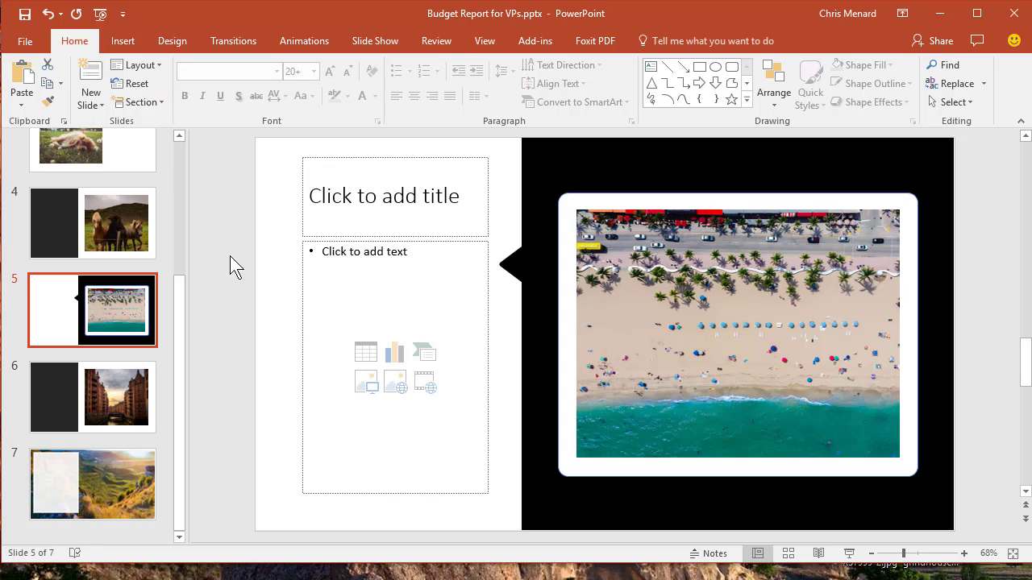
# - Select the aerial beach photo and open Compress Pictures from the Picture Format tools
pyautogui.click(736, 334)
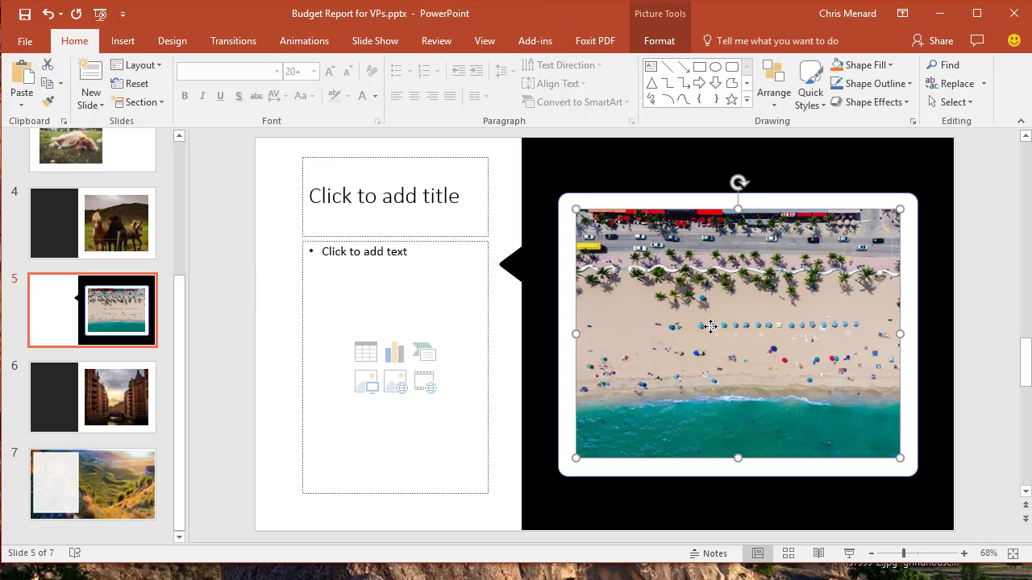
pyautogui.moveTo(720, 349)
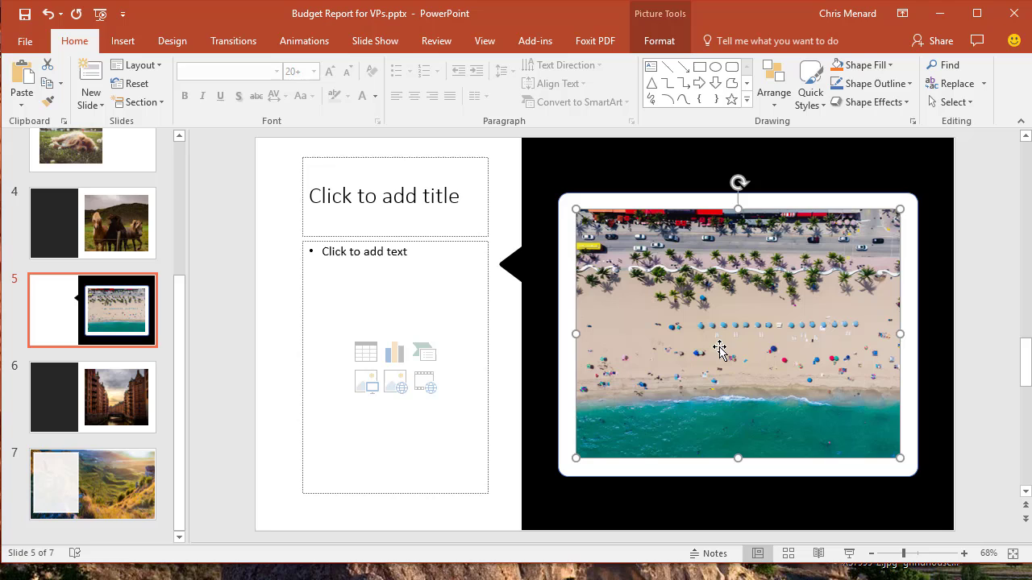
pyautogui.moveTo(660, 29)
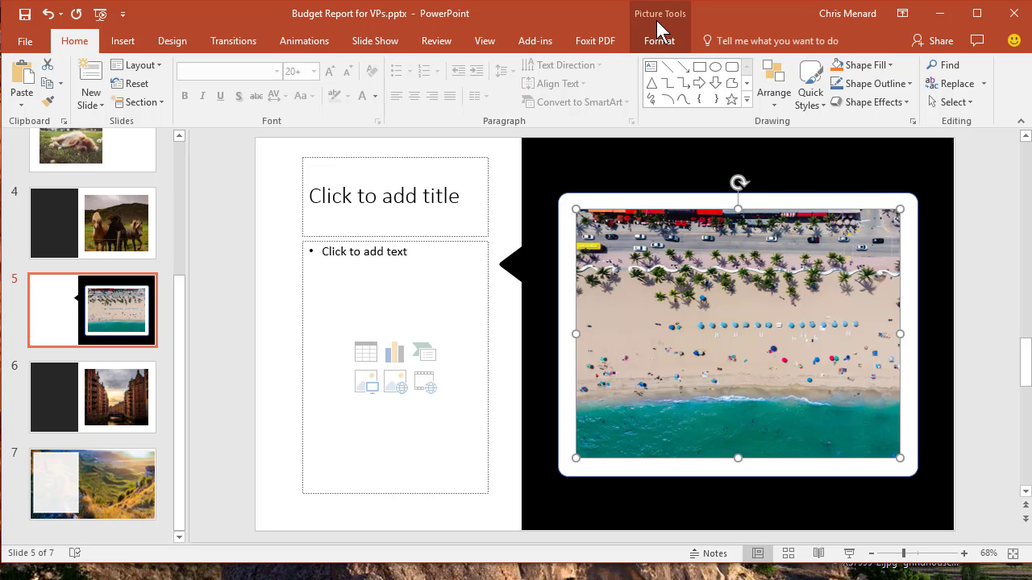
pyautogui.click(659, 40)
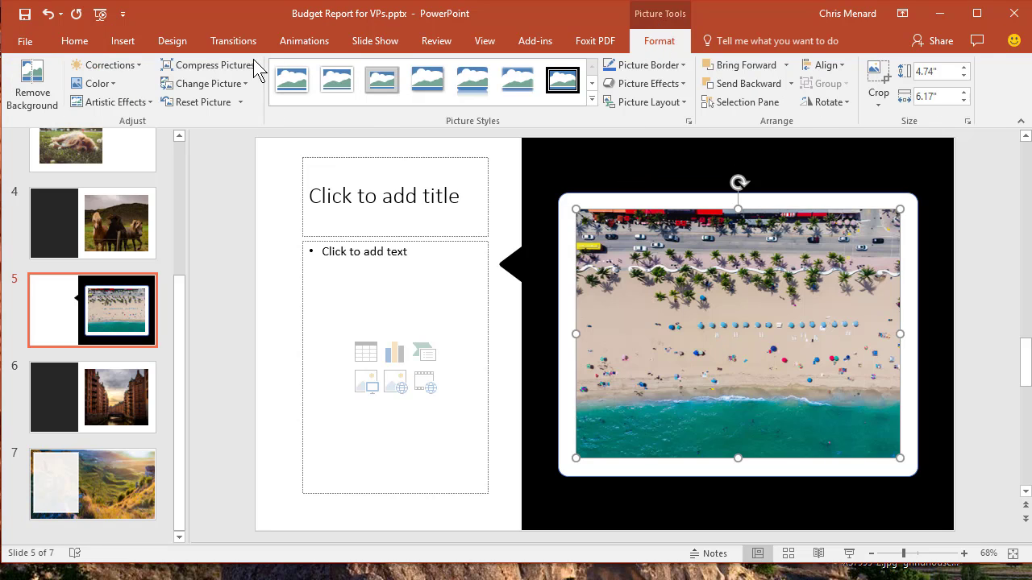
pyautogui.click(208, 65)
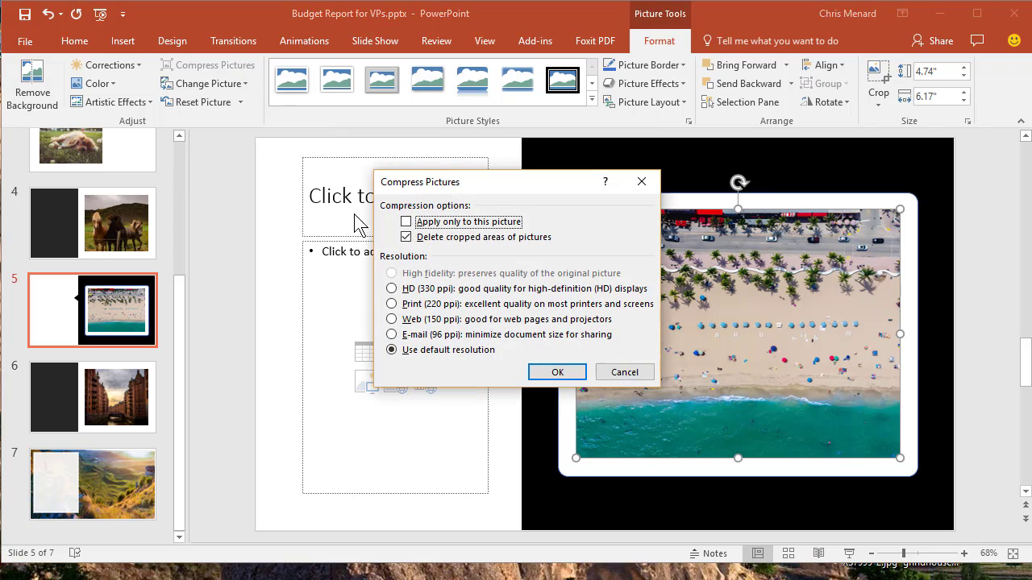
# - Compress all pictures, not just this one, at E-mail (96 ppi) resolution
pyautogui.click(405, 222)
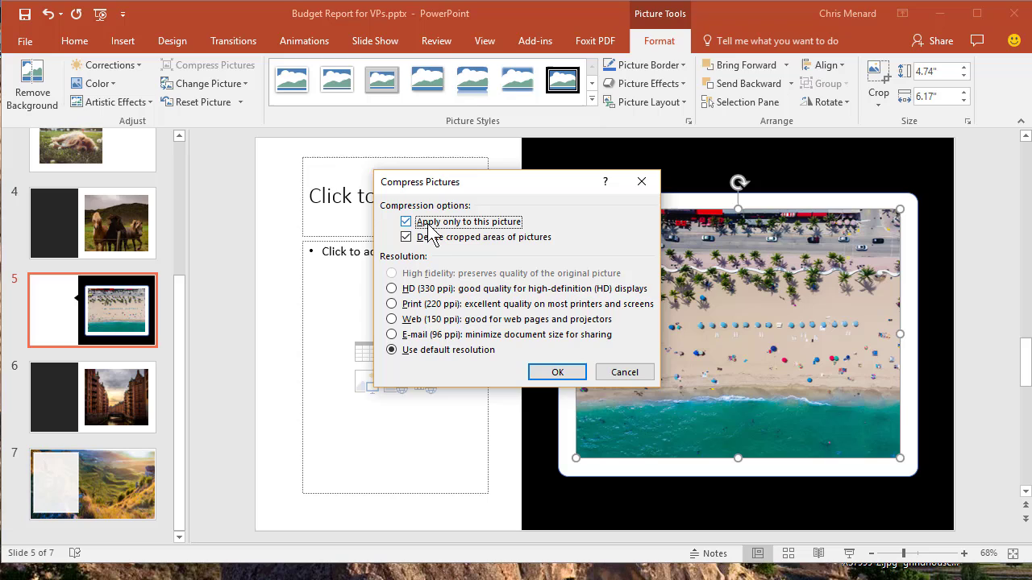
pyautogui.click(406, 221)
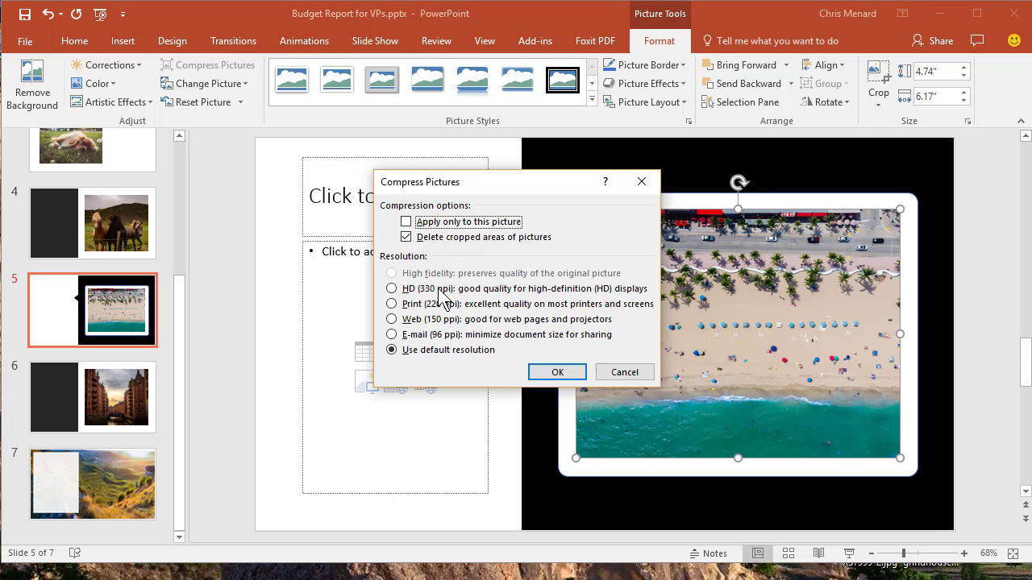
pyautogui.click(391, 334)
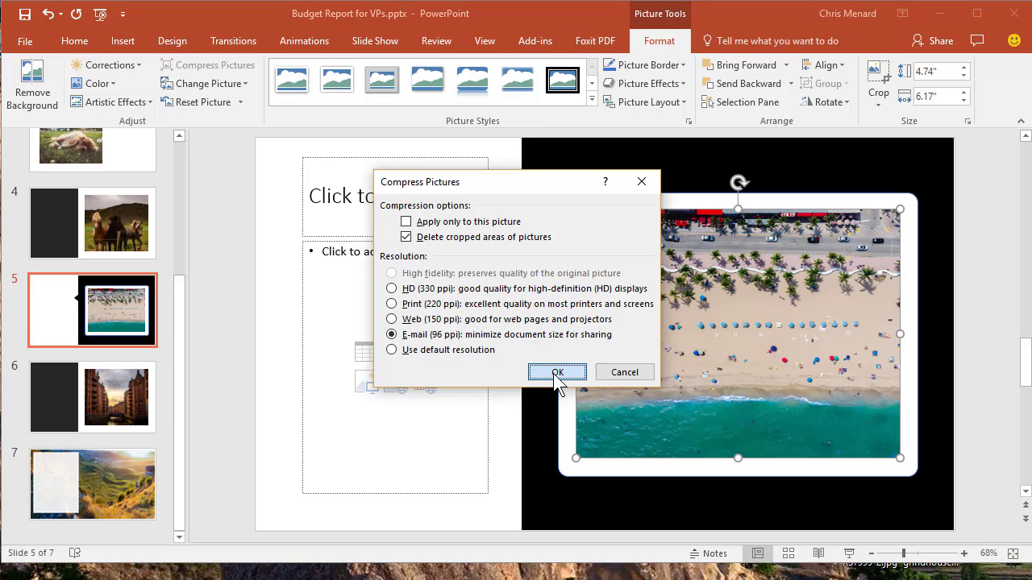
pyautogui.click(557, 371)
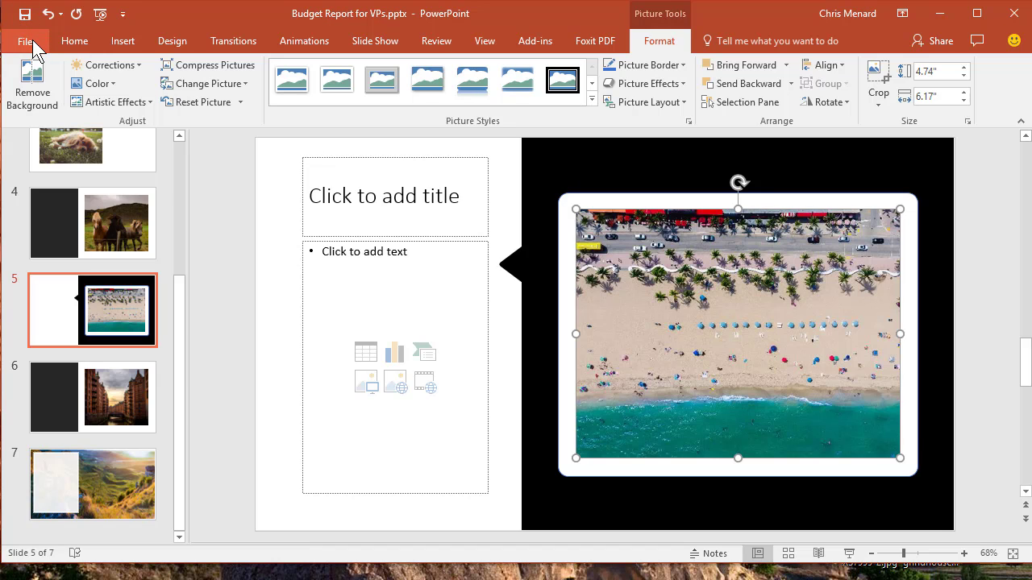
# - Check File Info shows 655KB, then return to editing on slide 1
pyautogui.click(27, 40)
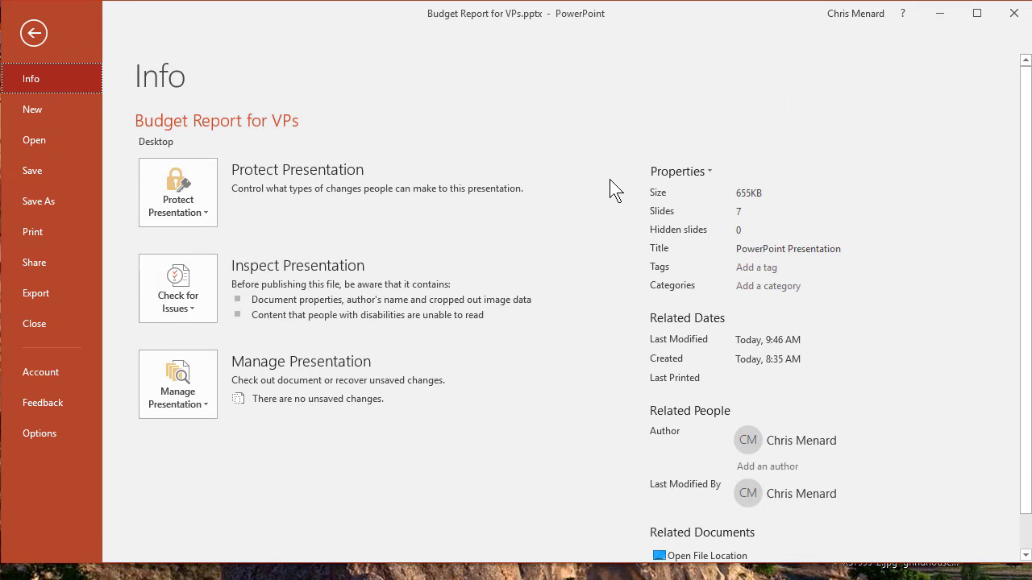
pyautogui.moveTo(716, 201)
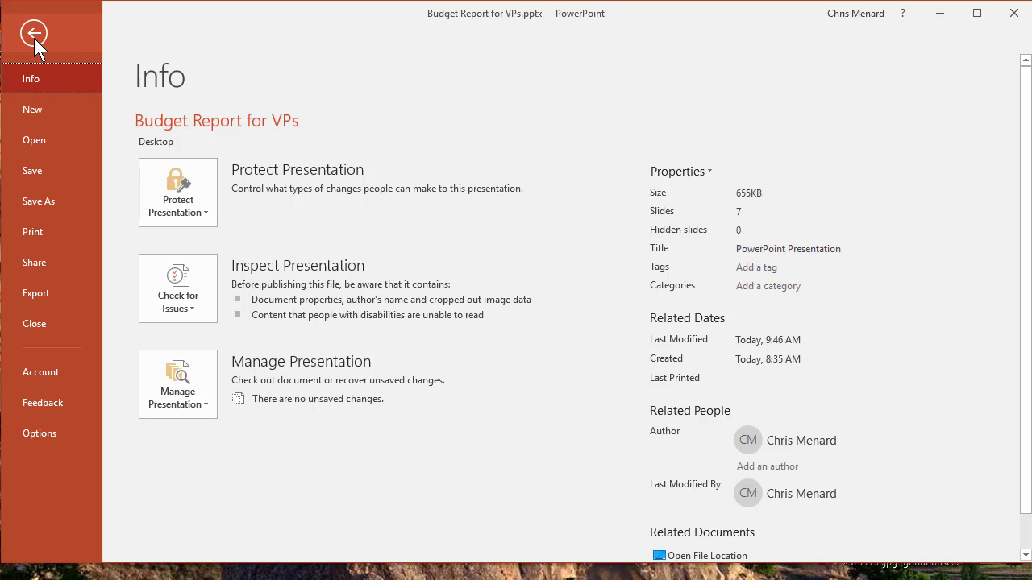
pyautogui.click(34, 32)
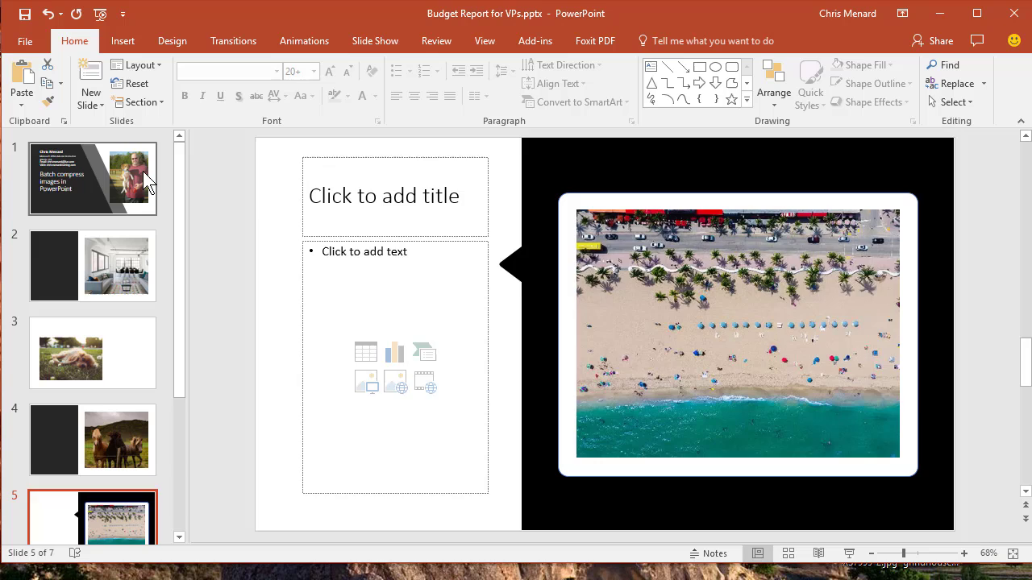
pyautogui.click(92, 178)
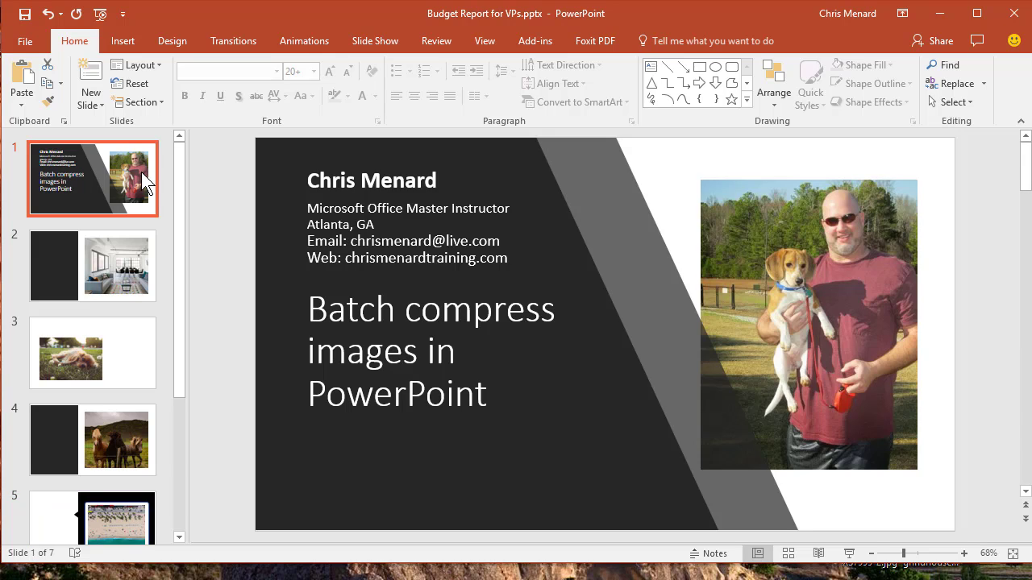